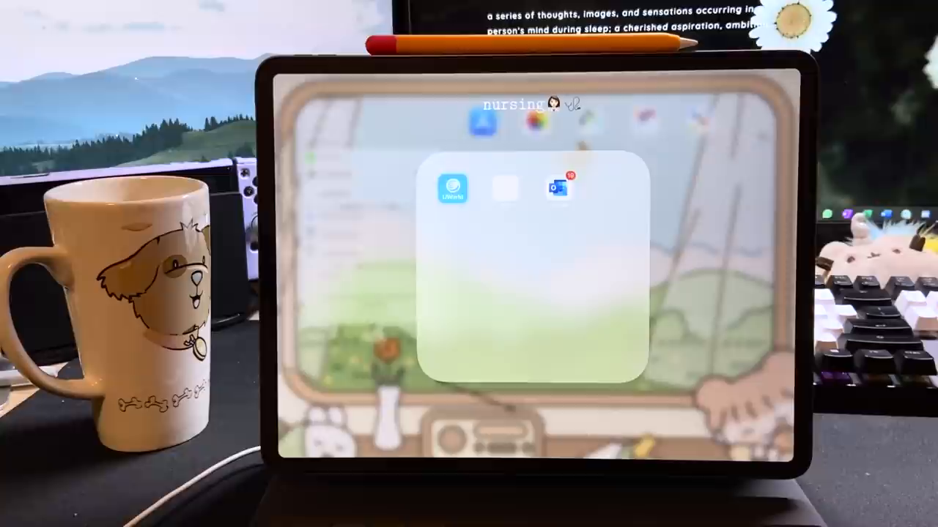
# Launch UWorld from the nursing folder and advance the new test setup to system selection
pyautogui.click(450, 189)
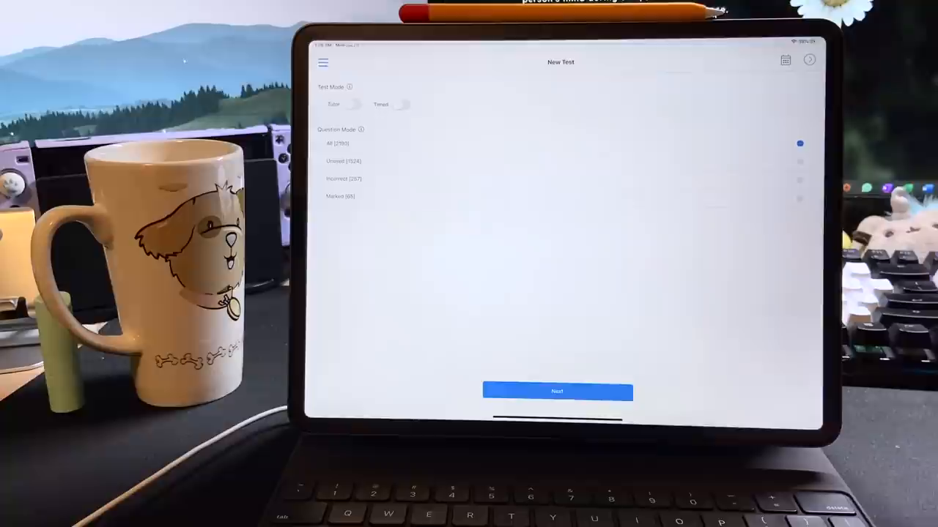
pyautogui.click(557, 391)
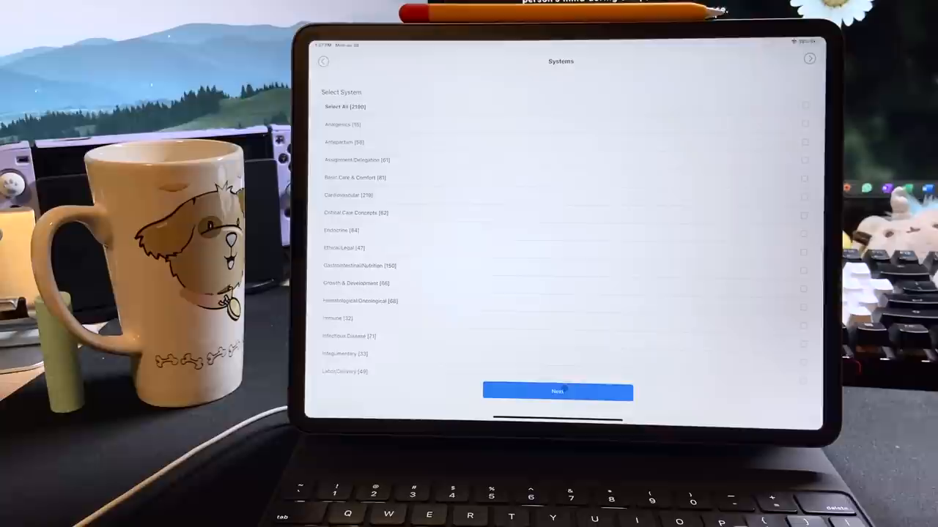
pyautogui.click(556, 392)
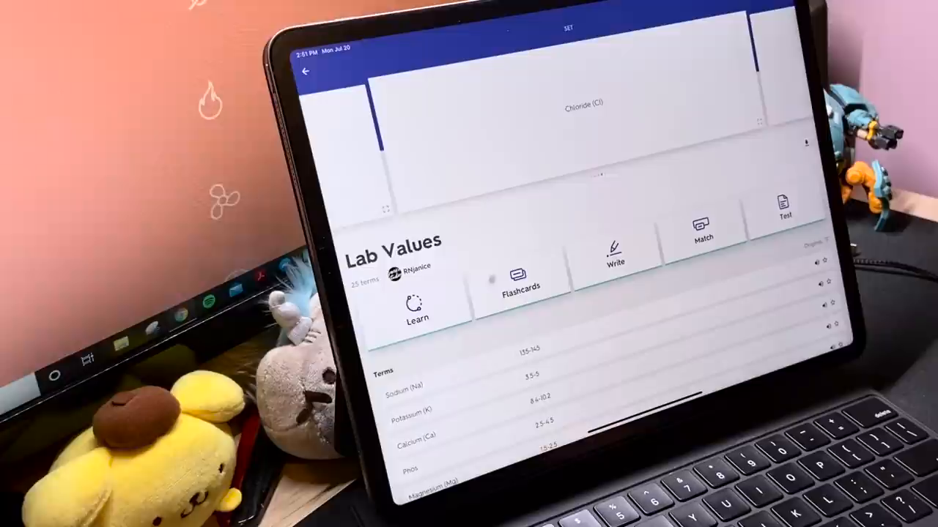
pyautogui.click(616, 249)
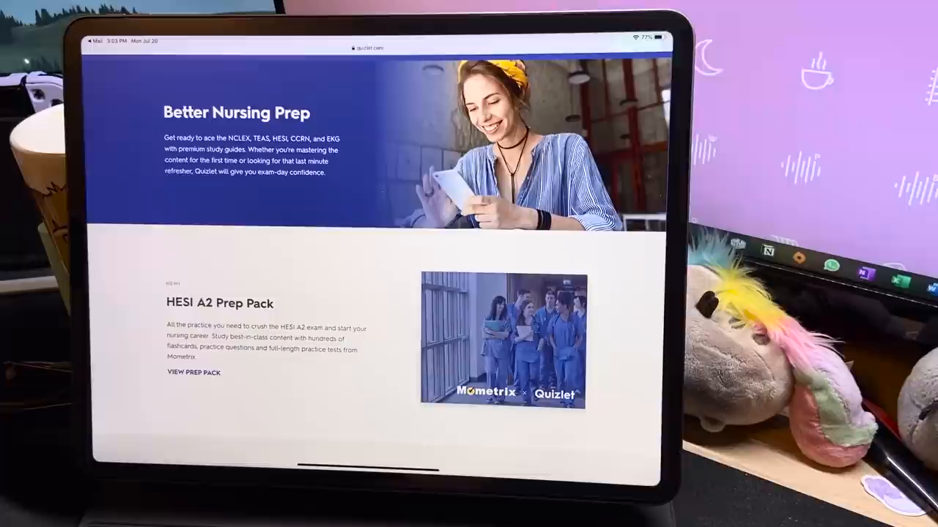
# Scroll through the NCLEX, TEAS, HESI, CCRN and EKG study guides toward the Pharmacological set
pyautogui.scroll(-3)
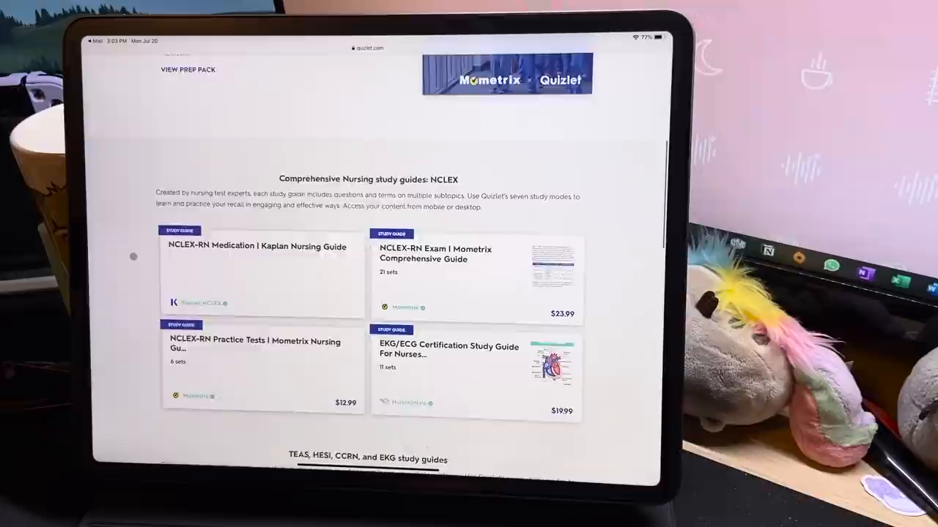
pyautogui.scroll(-3)
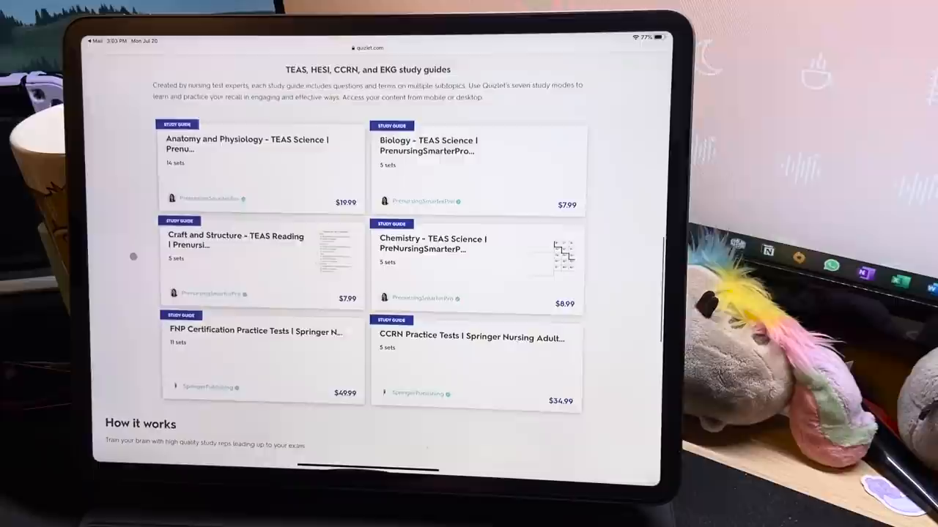
pyautogui.scroll(-3)
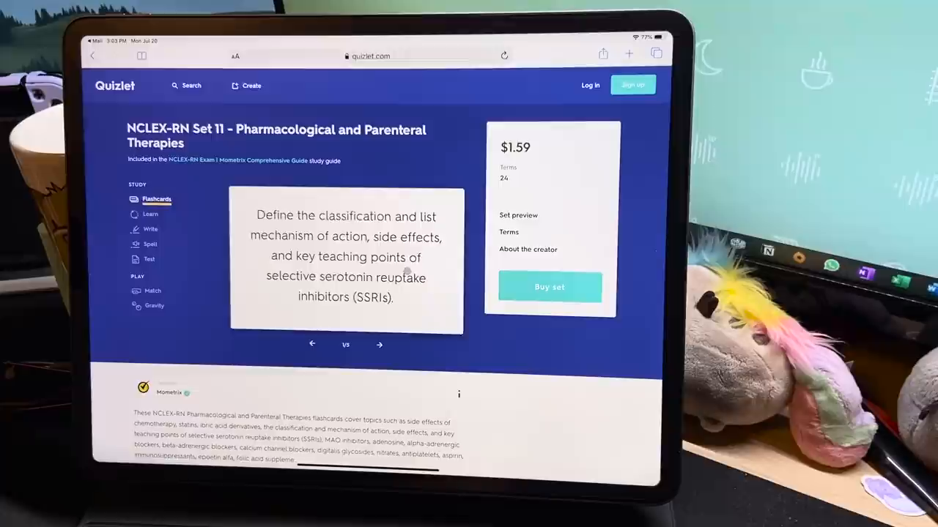
pyautogui.click(379, 344)
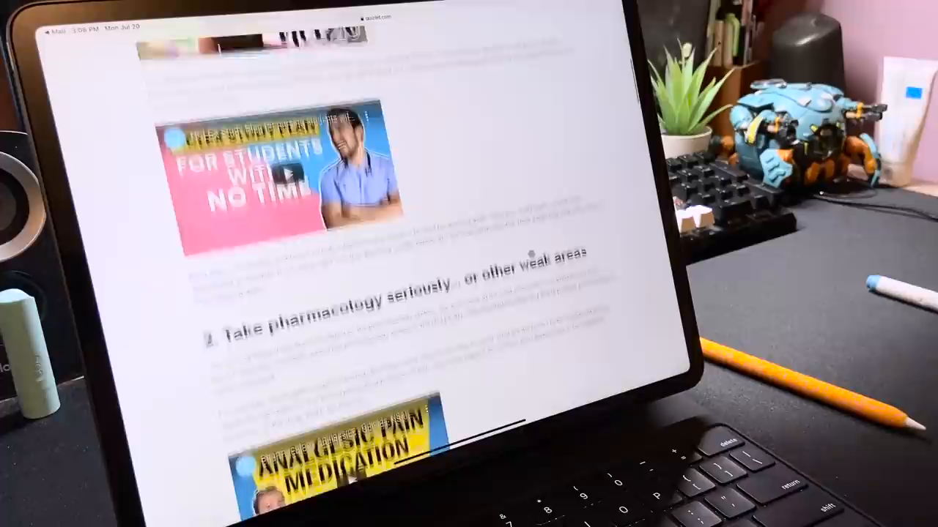
# Scroll the study tips article down to the Flashcards and Practice Test tips
pyautogui.scroll(-3)
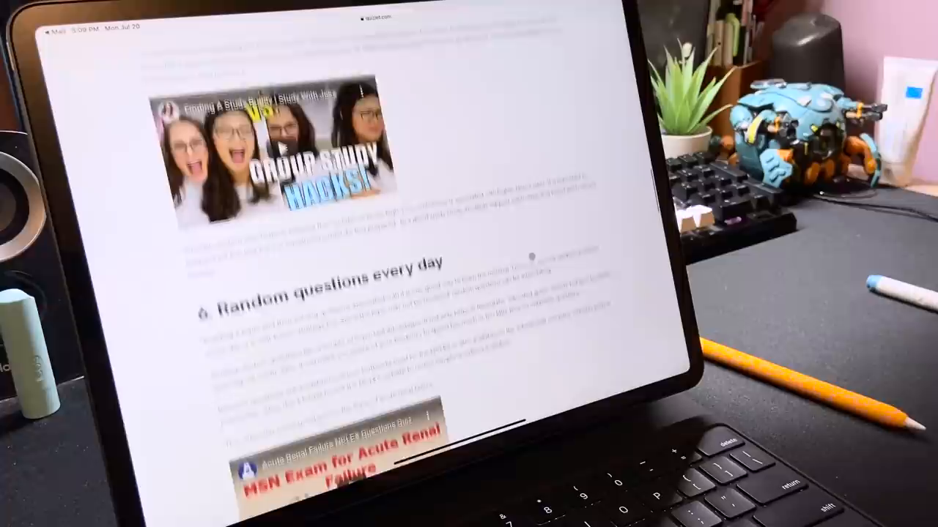
pyautogui.scroll(-3)
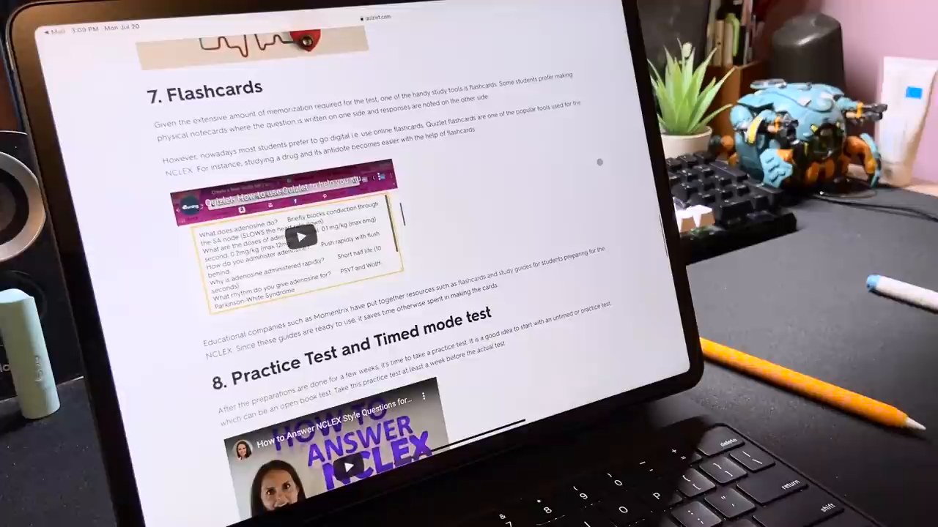